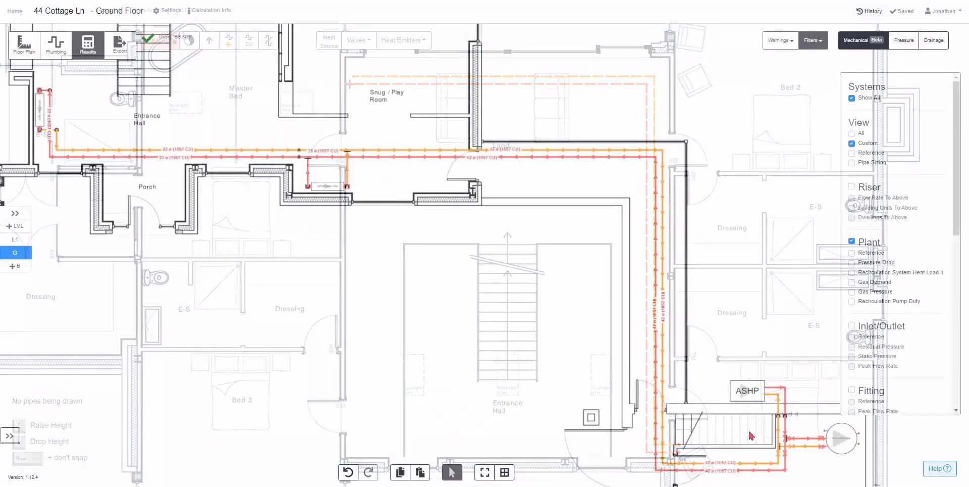
click(120, 44)
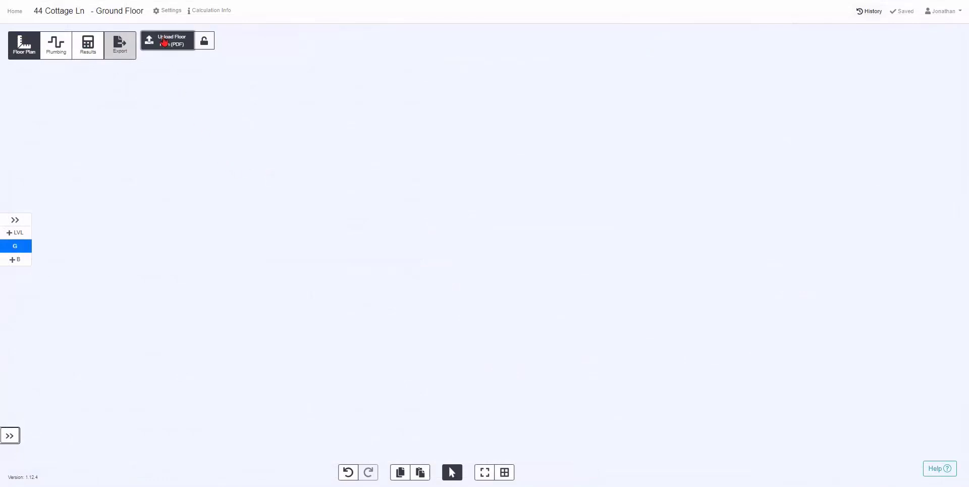
click(167, 41)
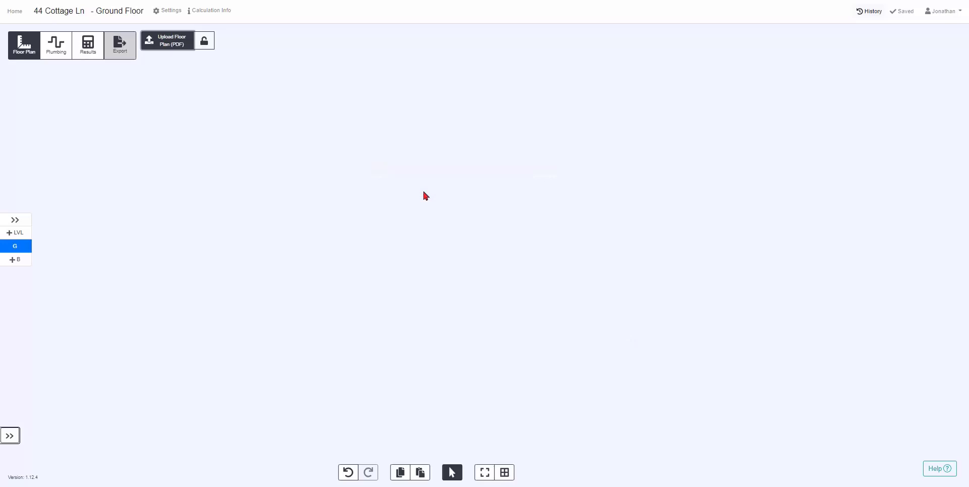
click(55, 44)
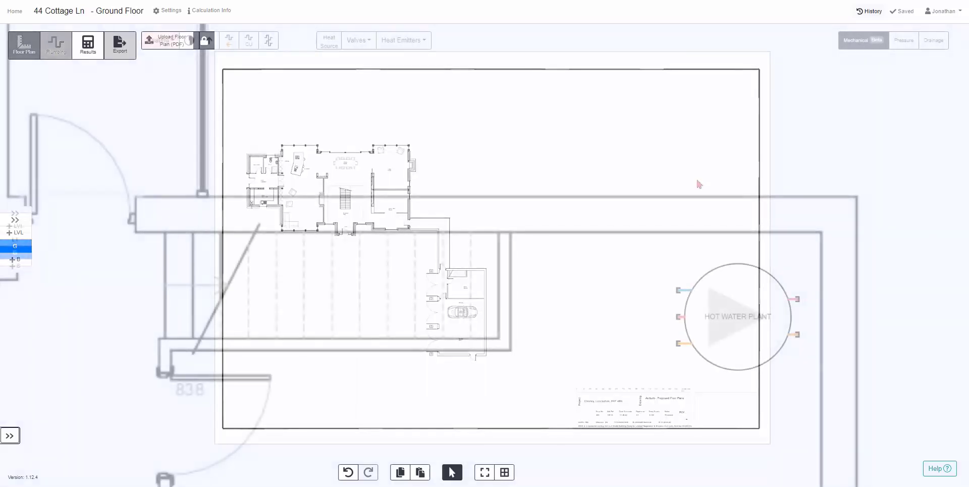
Step: Place a heat source from Plumbing > Heating, name it ASHP and override its default height and width
click(55, 46)
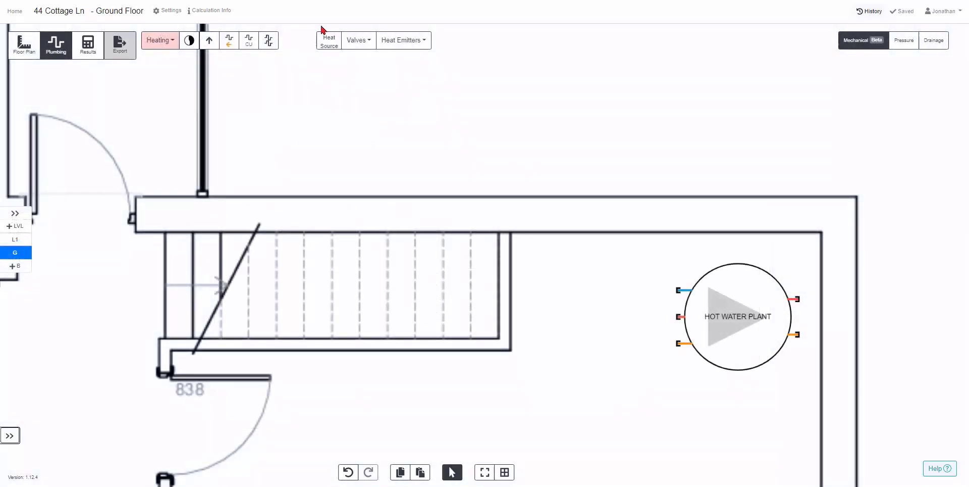
click(328, 41)
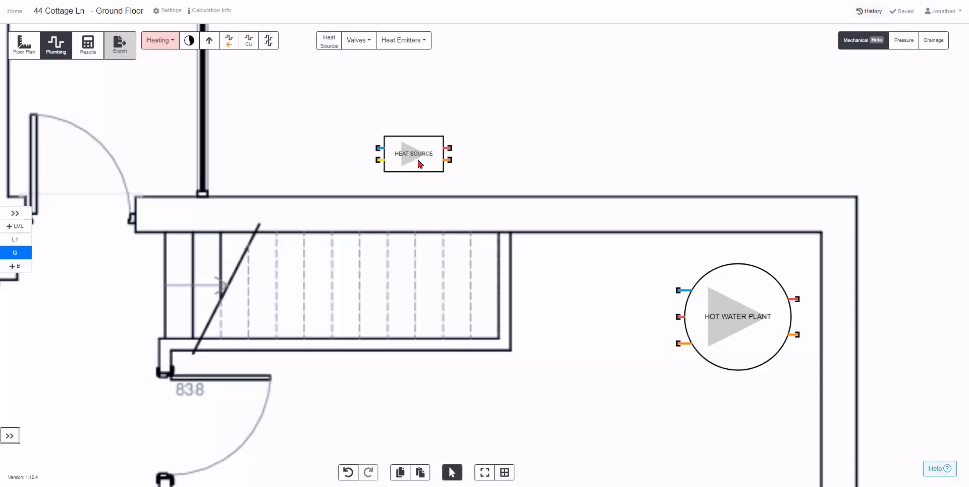
click(413, 153)
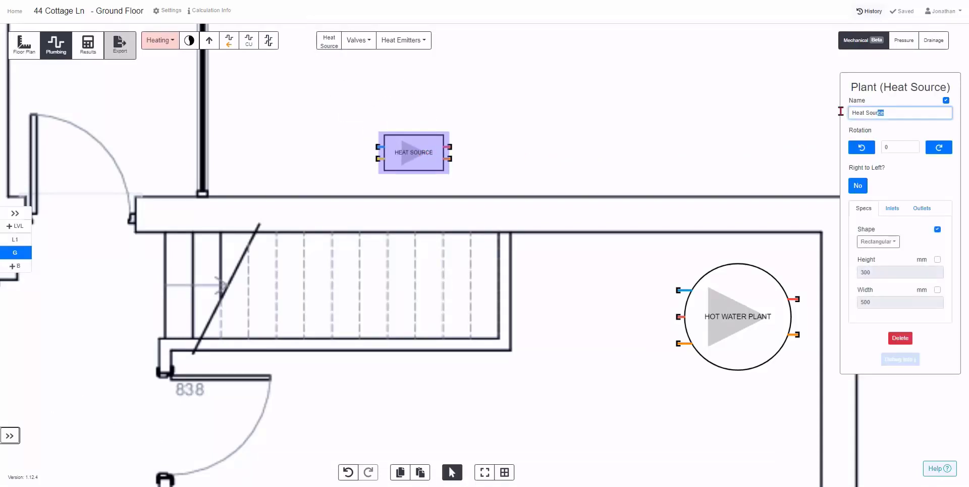
text(ASHP)
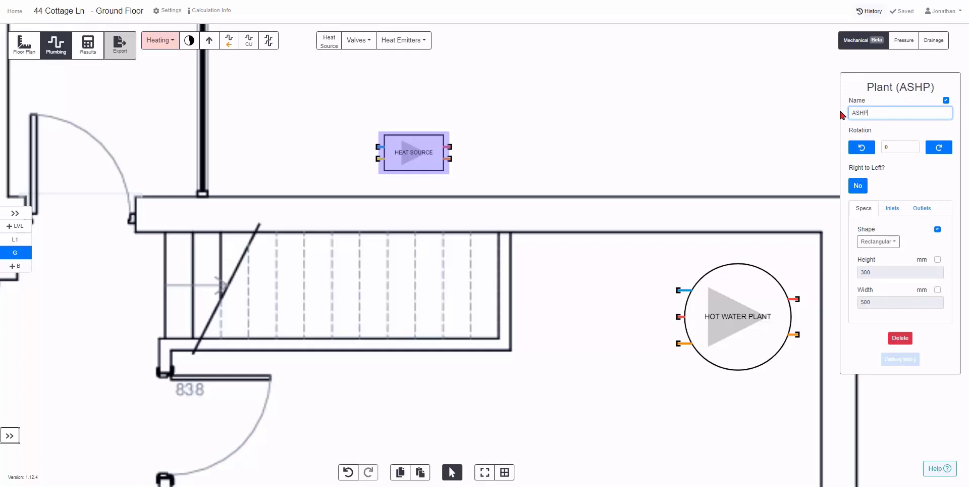
click(938, 260)
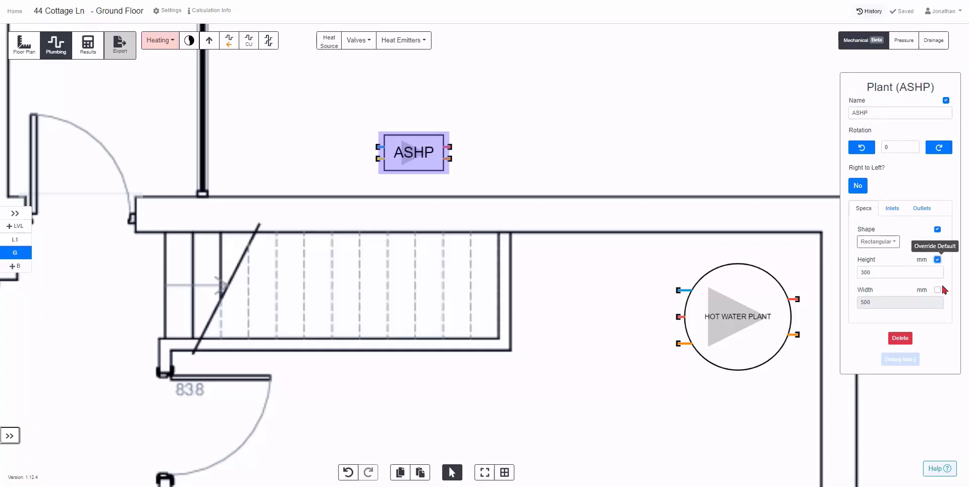
click(897, 272)
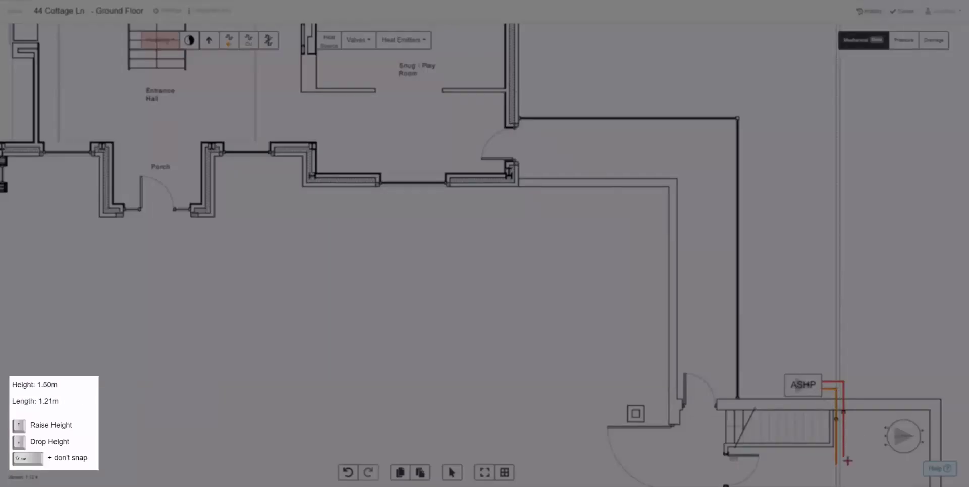
Step: Draw flow and return heating pipe runs from the ASHP outlets along the walls toward the entrance hall
click(18, 425)
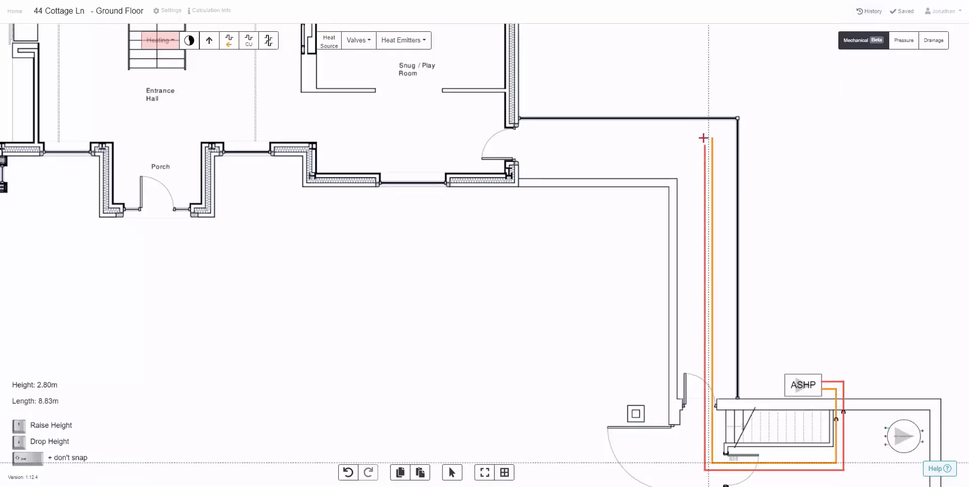
drag(703, 139, 127, 131)
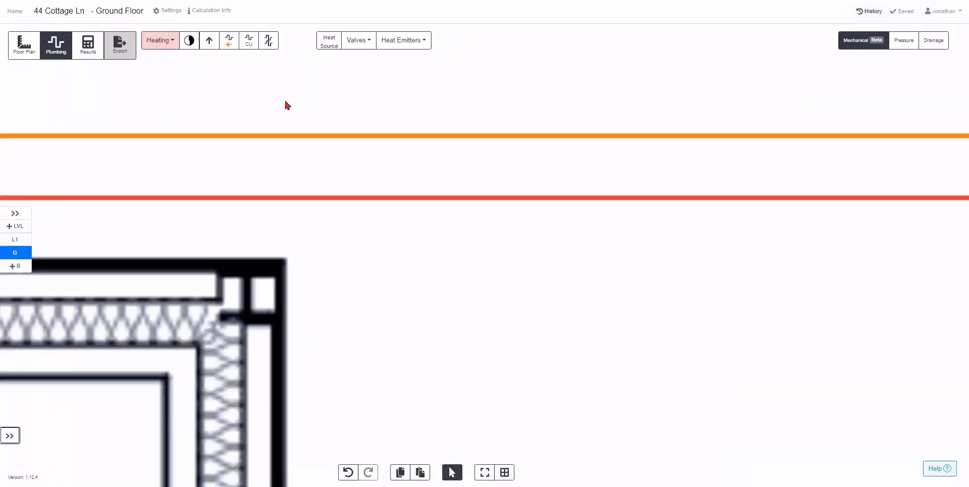
click(209, 41)
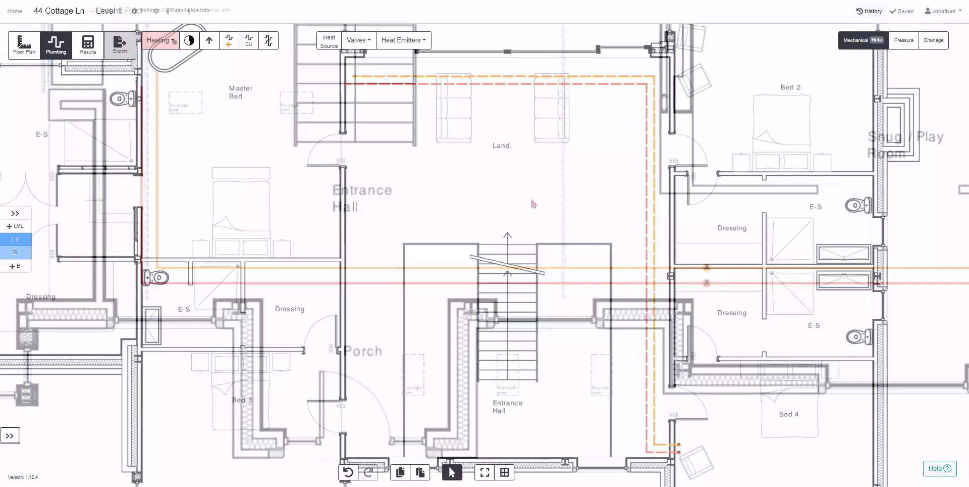
Step: Drop a 9kW manifold and a 7kW manifold from Heat Emitters onto the pipe runs near the porch
click(401, 40)
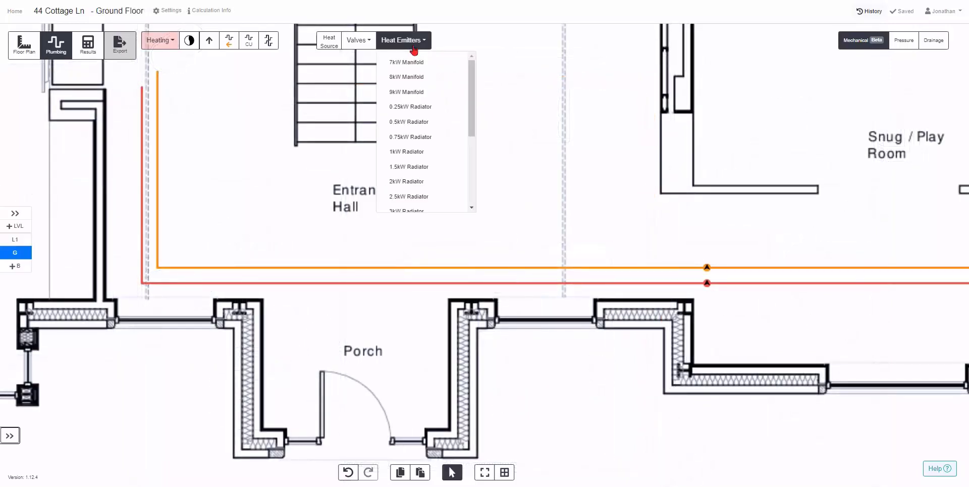
scroll(down, 3)
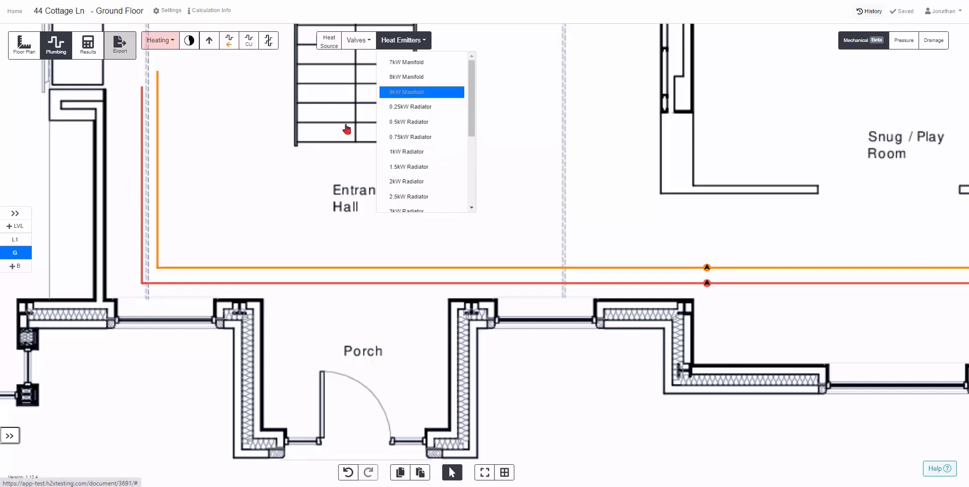
click(406, 92)
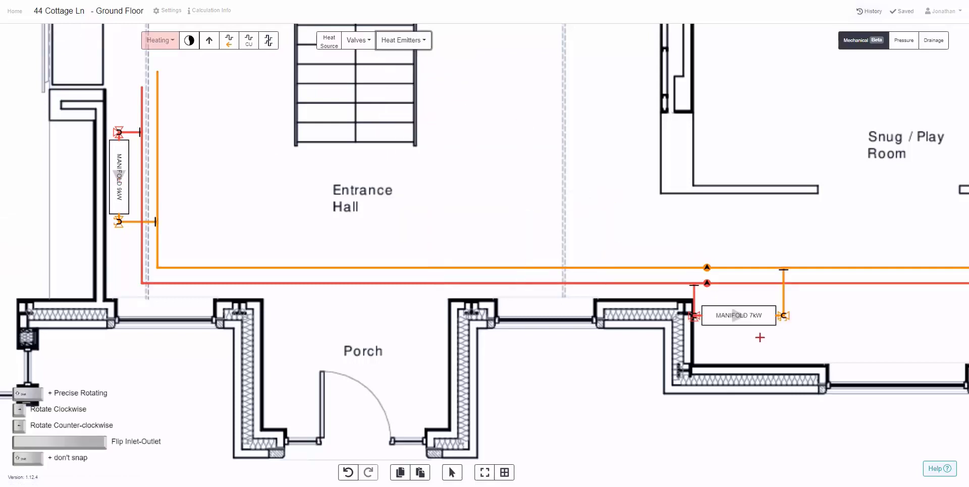
drag(738, 315, 772, 349)
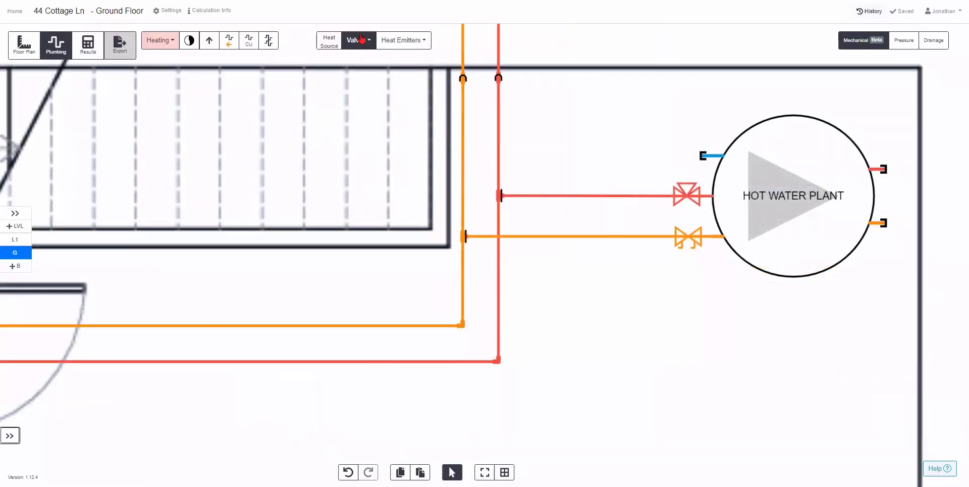
Step: Place check valves on the pipes connecting to the hot water plant
click(356, 40)
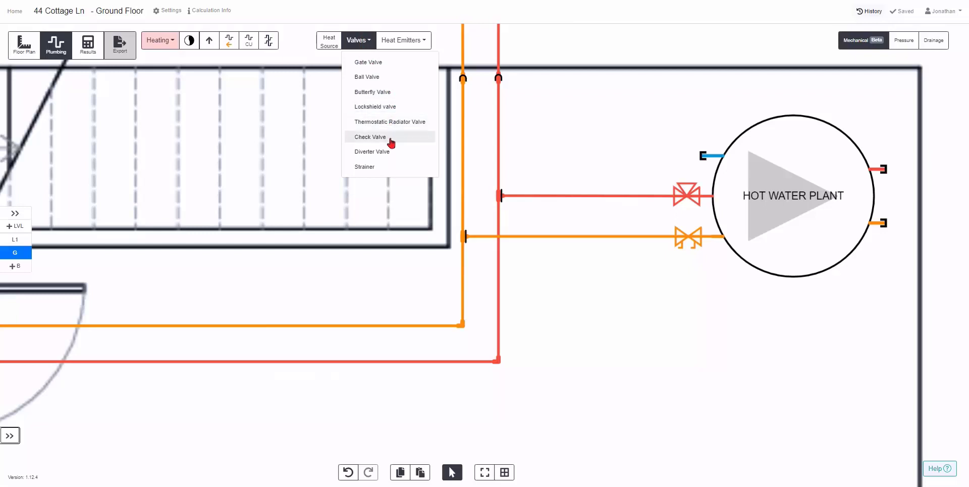
click(370, 137)
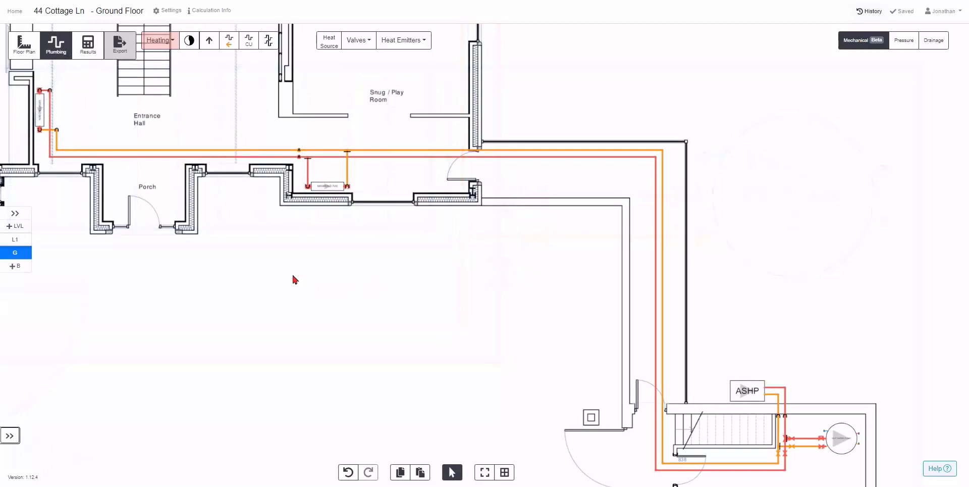
Step: Calculate results and show the ASHP recirculation pump duty (0.9 L/s, 0.43 bar) via the Plant filter
click(87, 45)
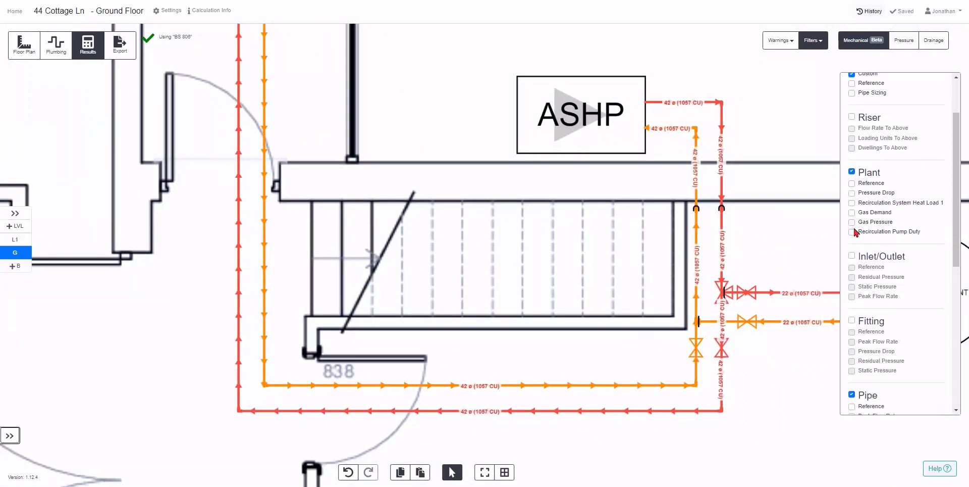
click(852, 231)
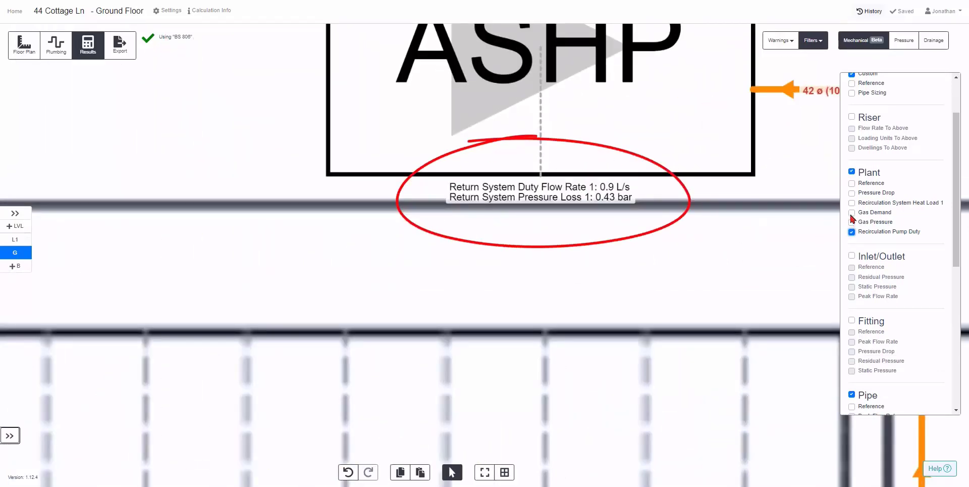
click(852, 203)
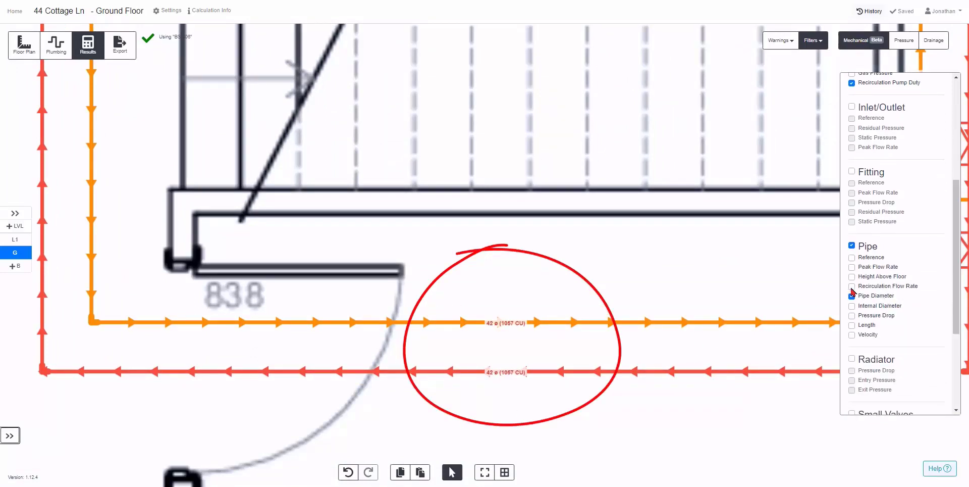
Step: Label pipes with recirculation flow rate, height above floor and velocity in the Pipe filters
click(852, 286)
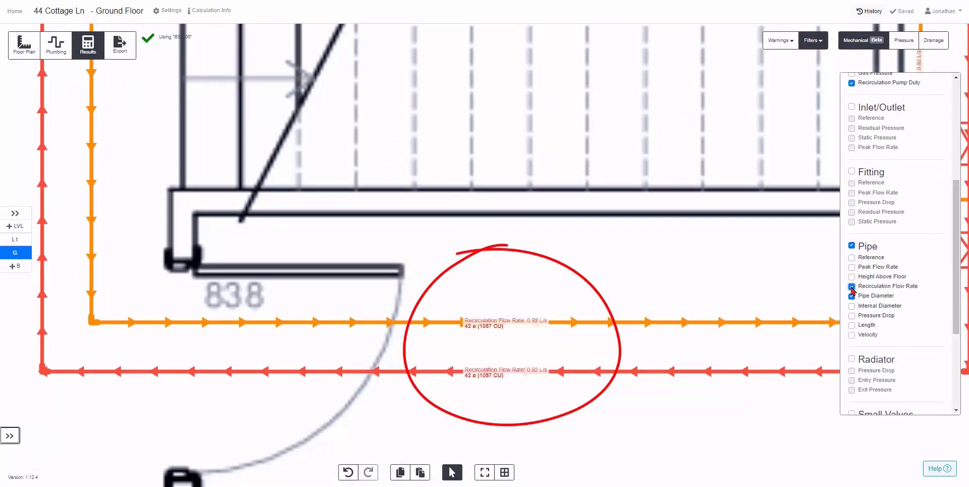
click(852, 276)
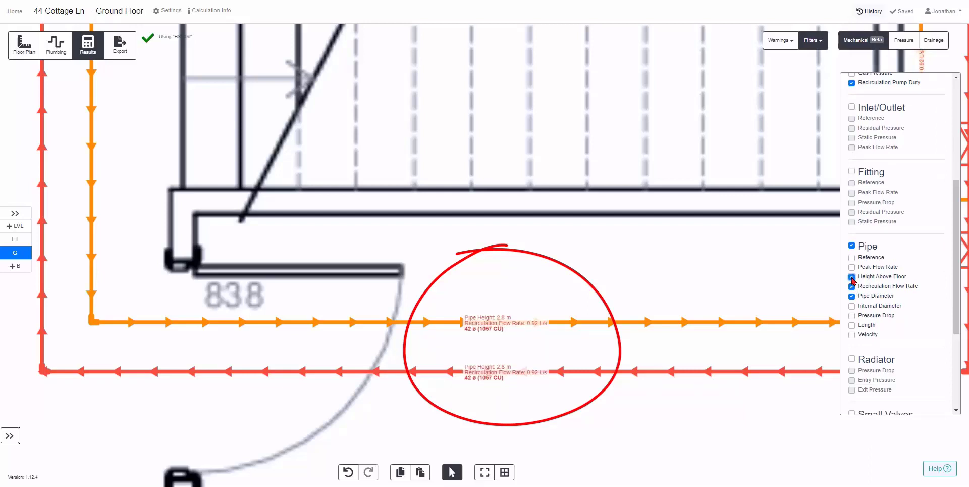
click(852, 334)
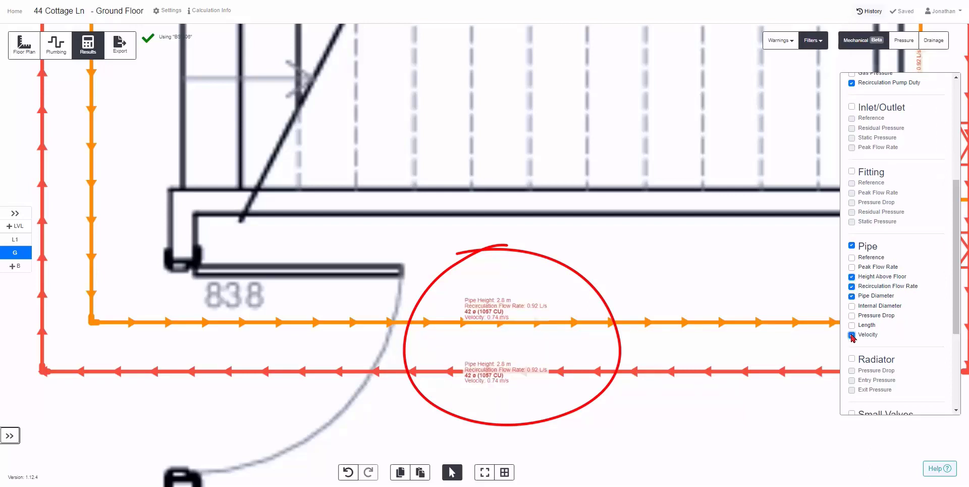
click(852, 315)
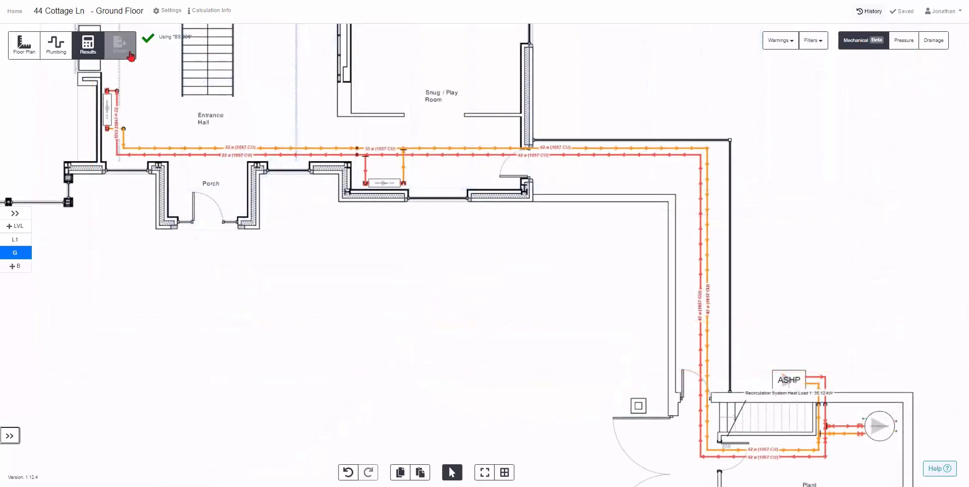
Step: Export the layout as a full PDF drawing set via Export > PDF Download
click(119, 45)
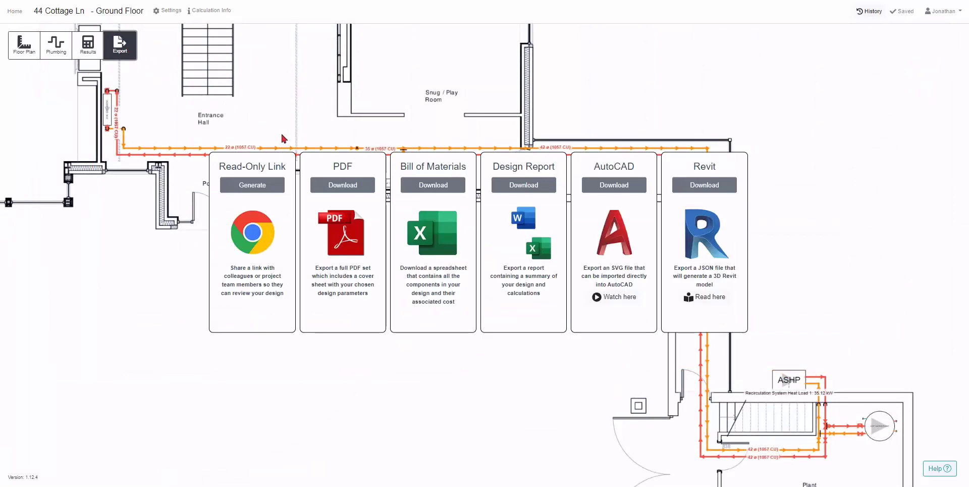
mouse_move(457, 219)
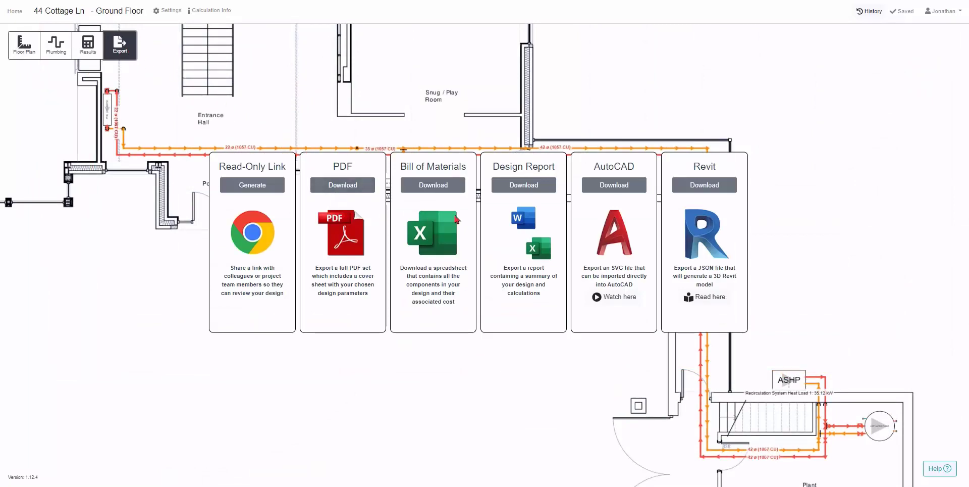
click(342, 185)
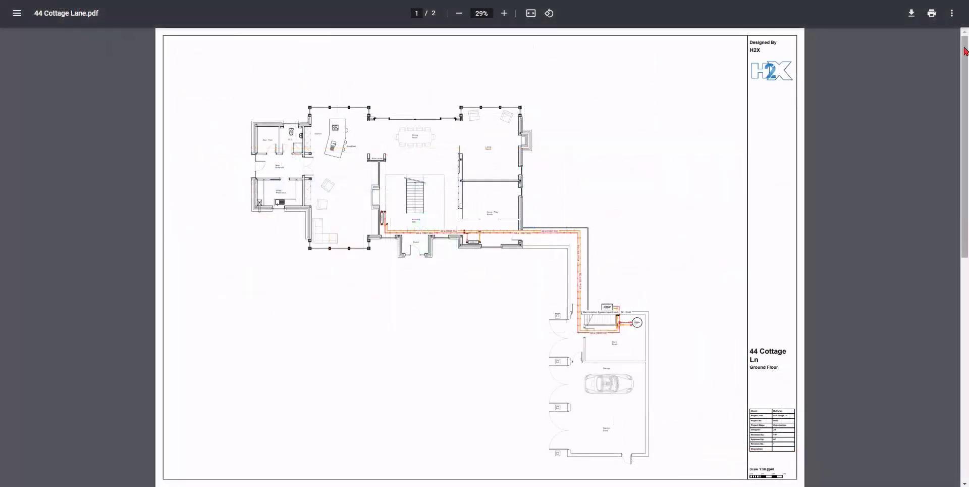
scroll(down, 3)
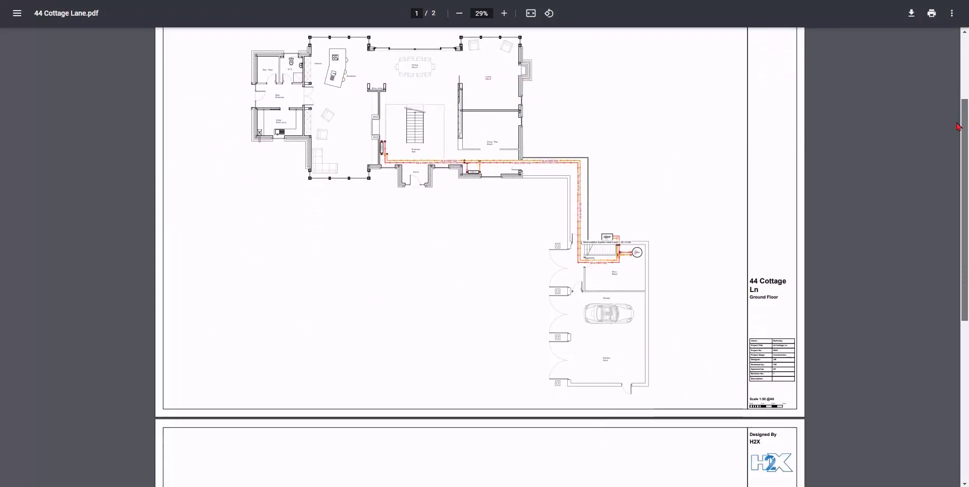
scroll(down, 3)
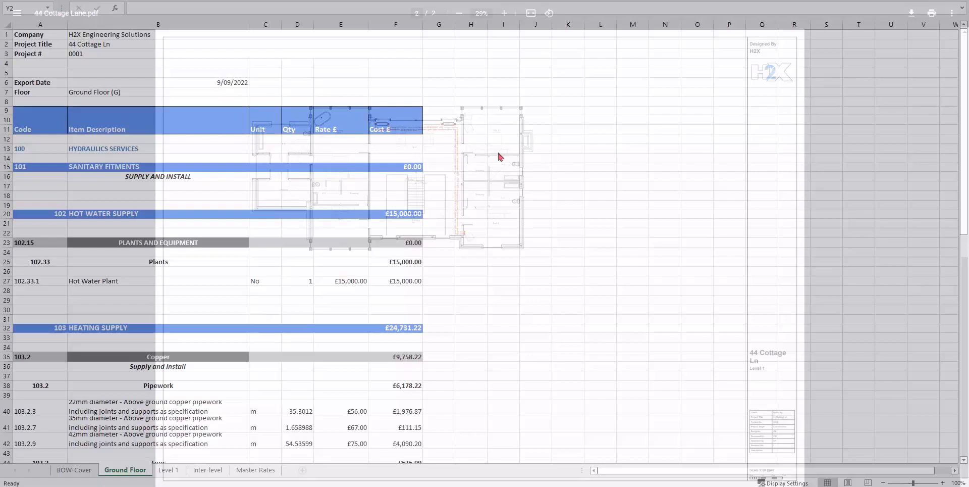
Step: Scroll the Ground Floor sheet showing hot water supply £15,000 and heating supply £24,731.22
scroll(down, 3)
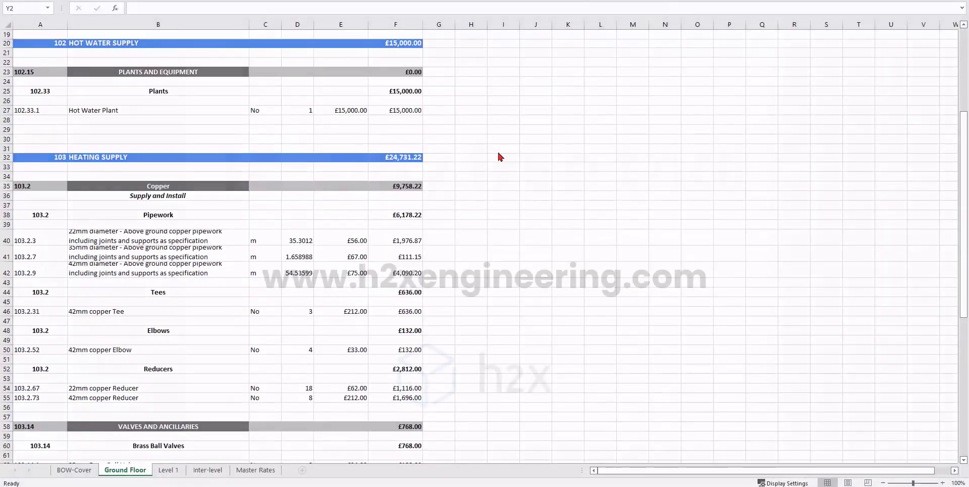